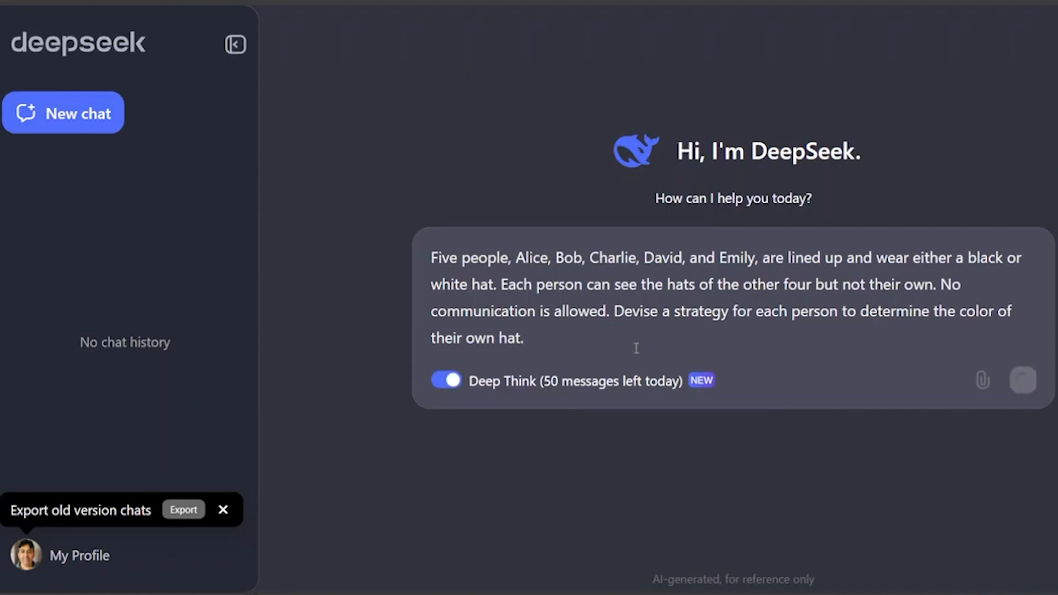
Submit the five-person hat puzzle with Deep Think on, then open the DeepSeek-R1 release notes.
left_click(1022, 380)
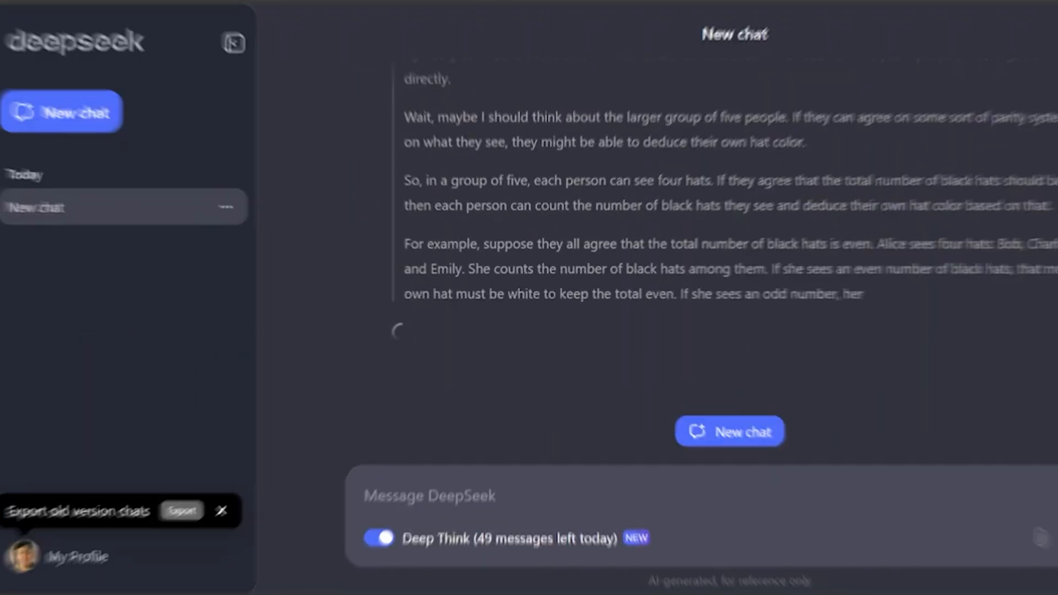
left_click(60, 222)
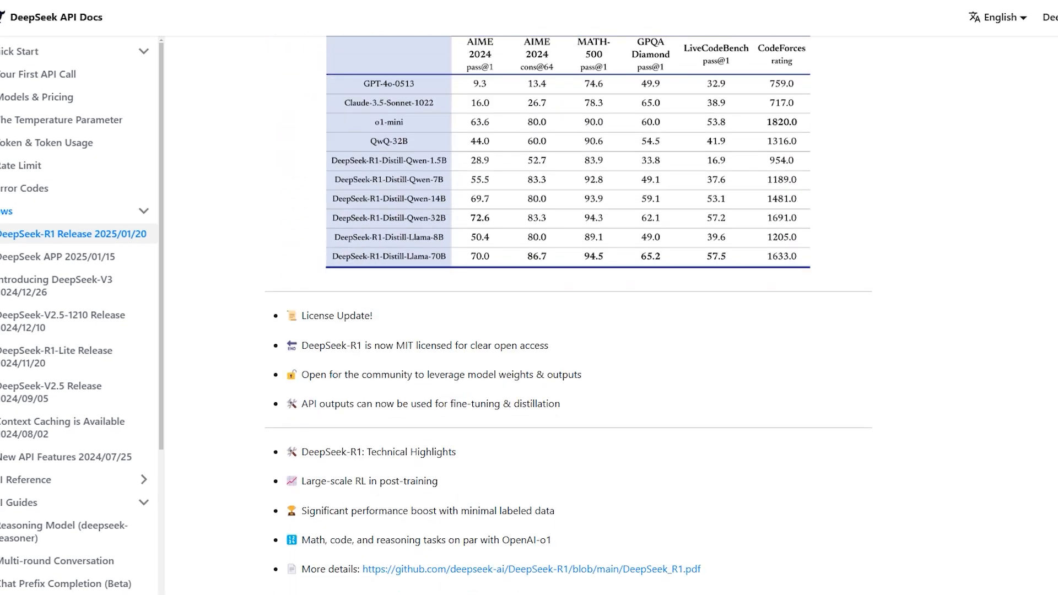
scroll("down", 3)
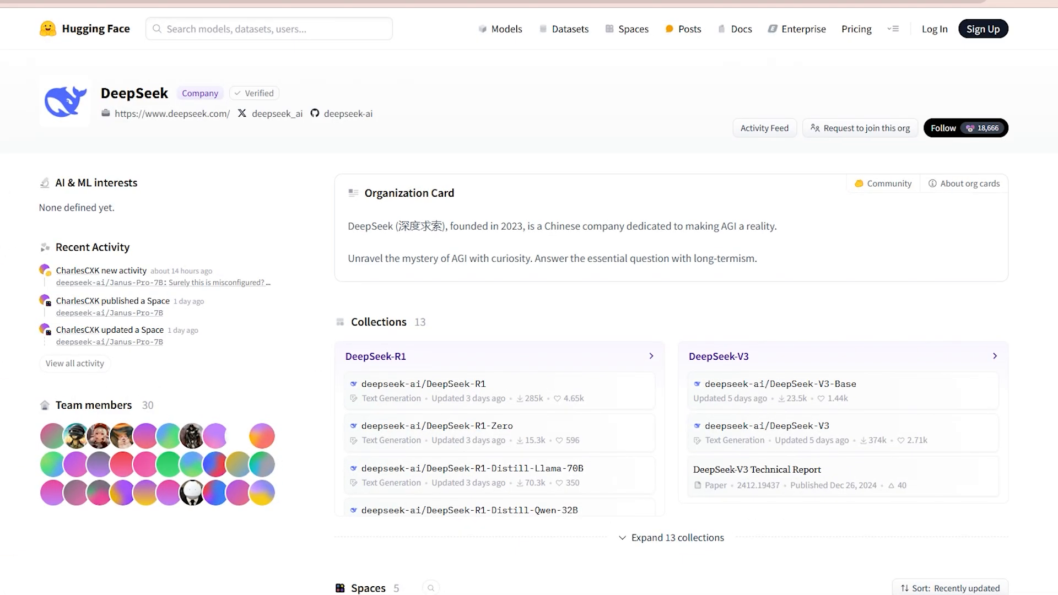
Scroll DeepSeek's Hugging Face page down to its five Spaces and 68 models.
scroll("down", 3)
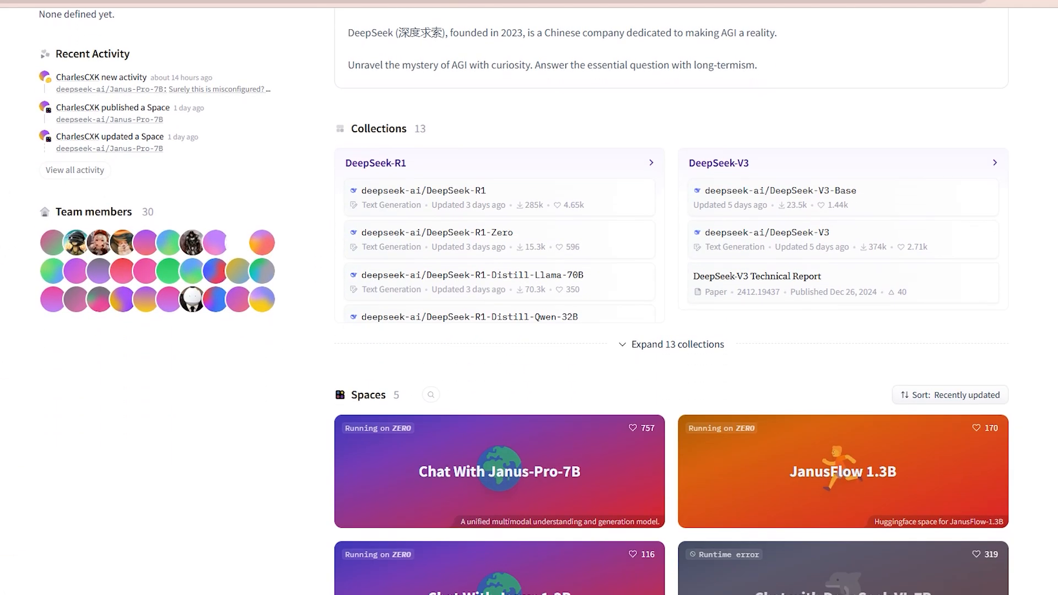
scroll("down", 3)
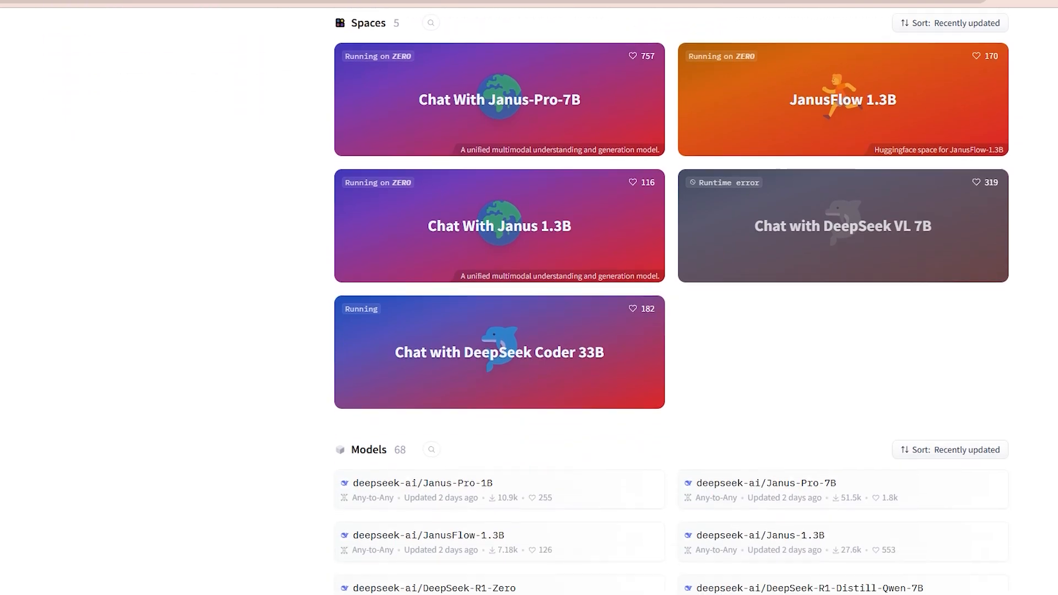